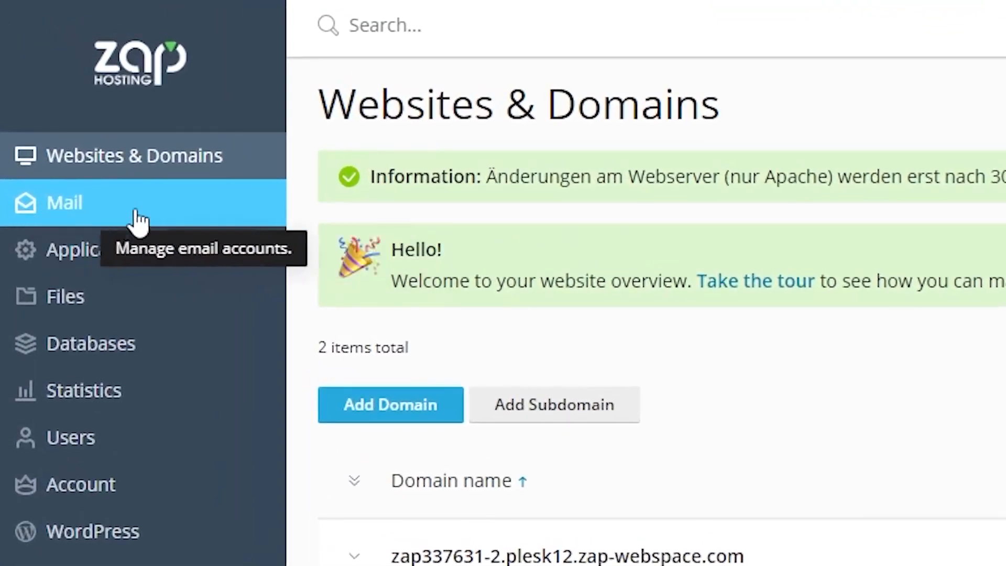
# Go to the Mail section to manage the domain's email accounts.
pyautogui.click(63, 202)
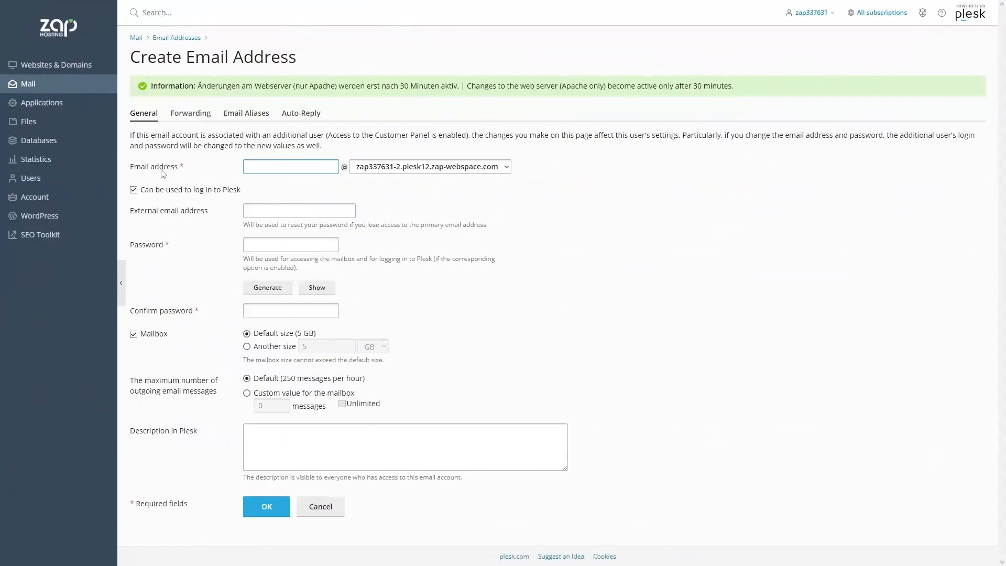
# Enter 'eli' as the local part of the new address and move on to its password.
pyautogui.write('eli')
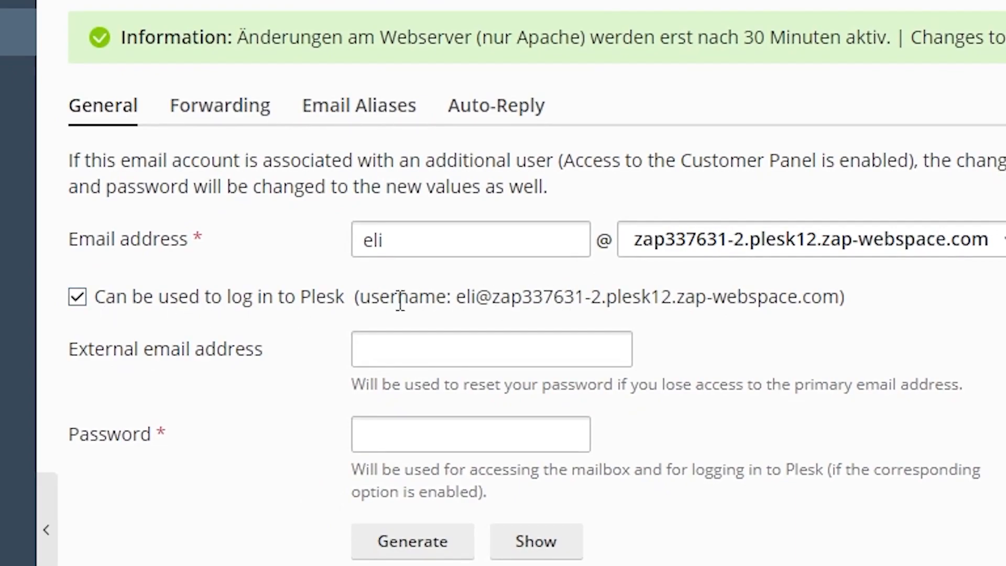
pyautogui.click(471, 434)
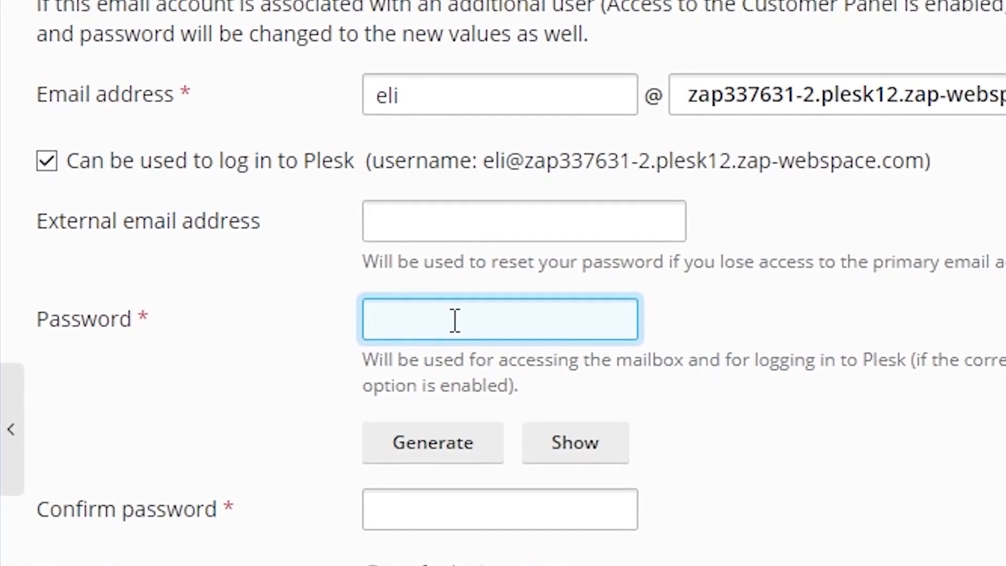
# Confirm creation of the eli mailbox with the default 5 GB quota and launch its webmail.
pyautogui.scroll(-3)
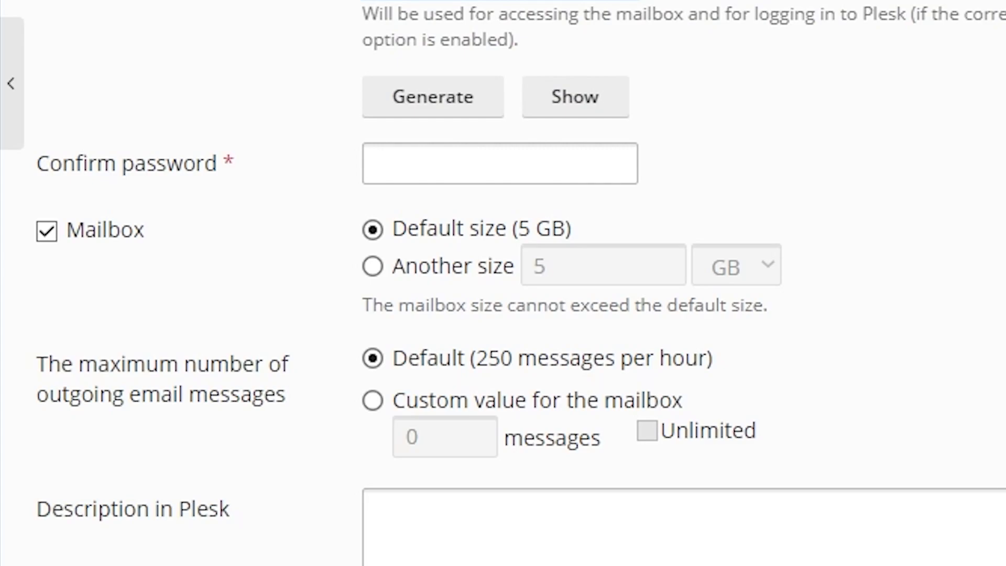
pyautogui.scroll(-3)
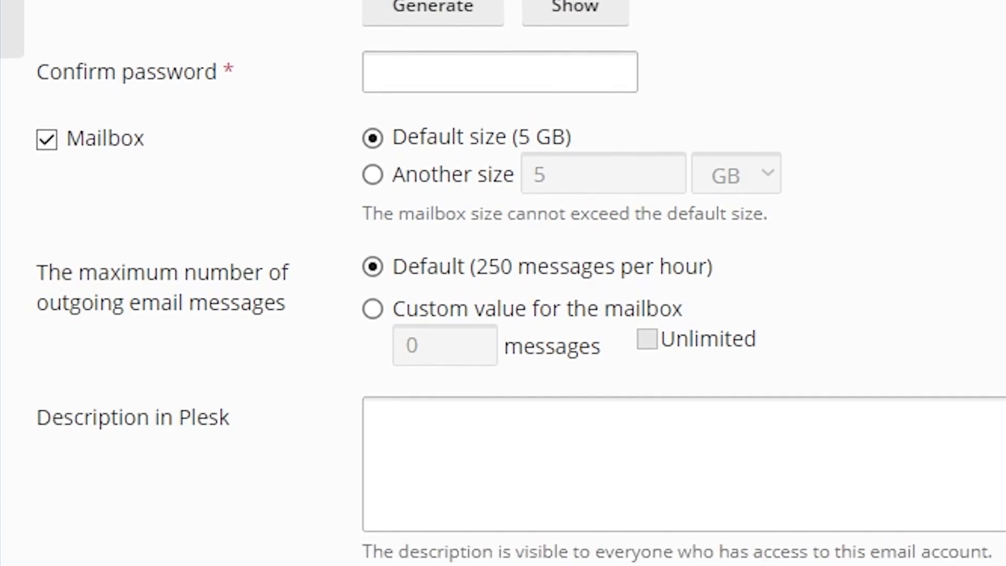
pyautogui.scroll(-3)
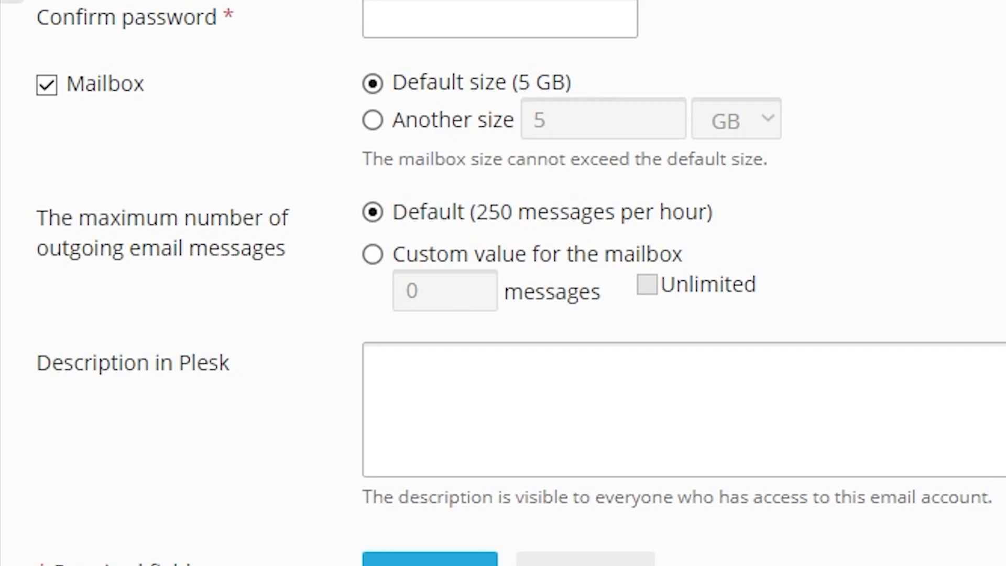
pyautogui.scroll(-3)
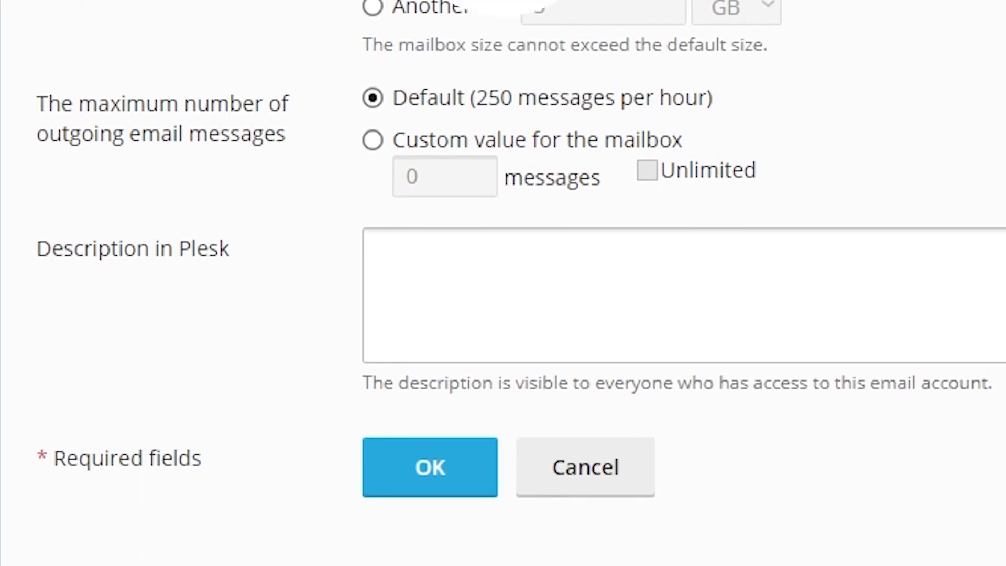
pyautogui.click(430, 466)
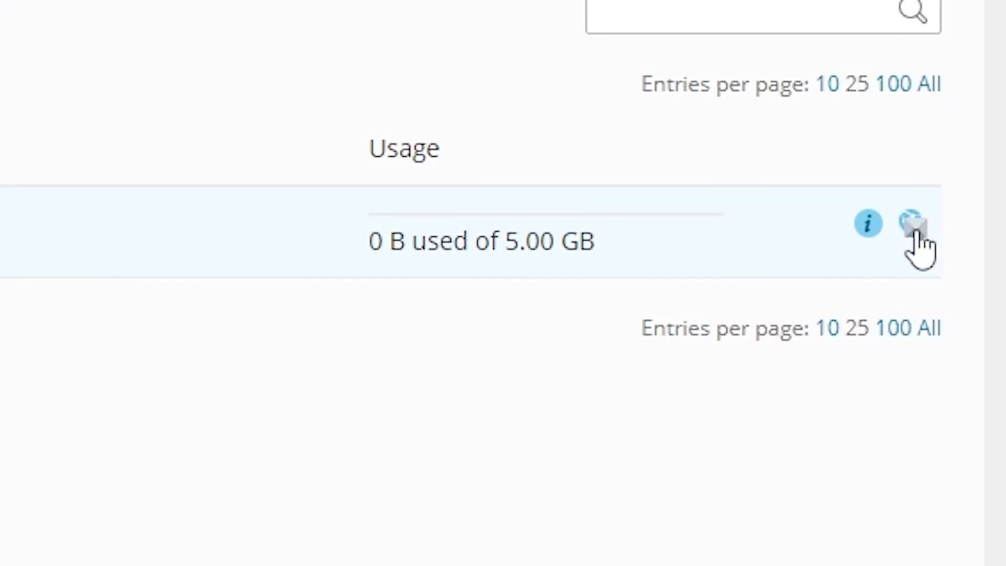
pyautogui.click(916, 224)
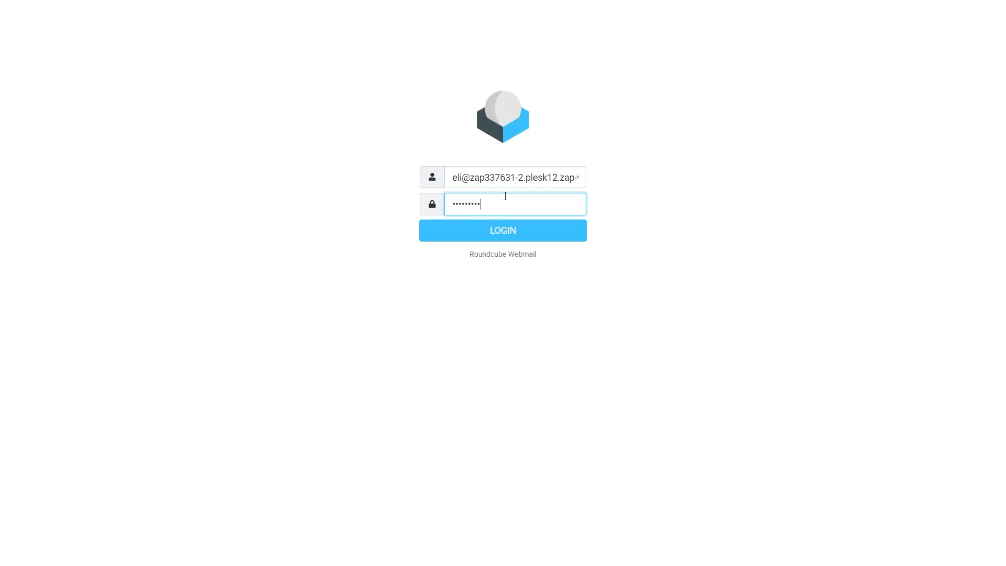
# Log in to Roundcube as eli and land on the empty Inbox.
pyautogui.click(502, 229)
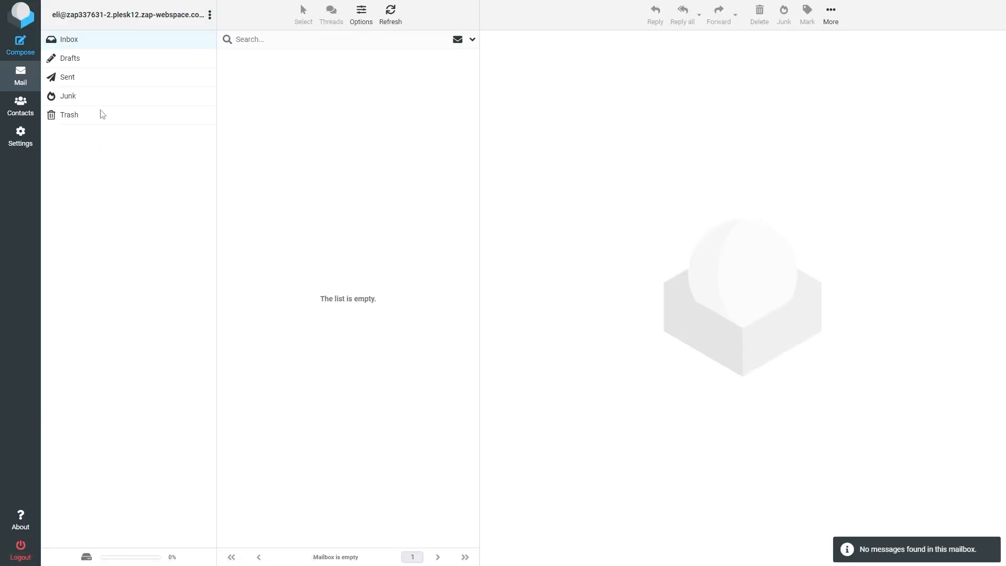
pyautogui.moveTo(646, 198)
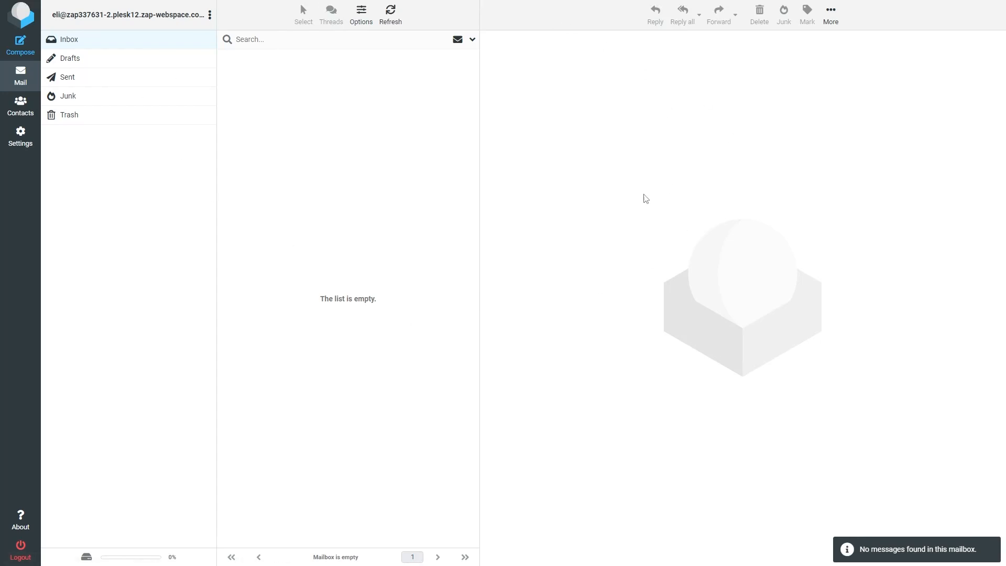
pyautogui.moveTo(351, 287)
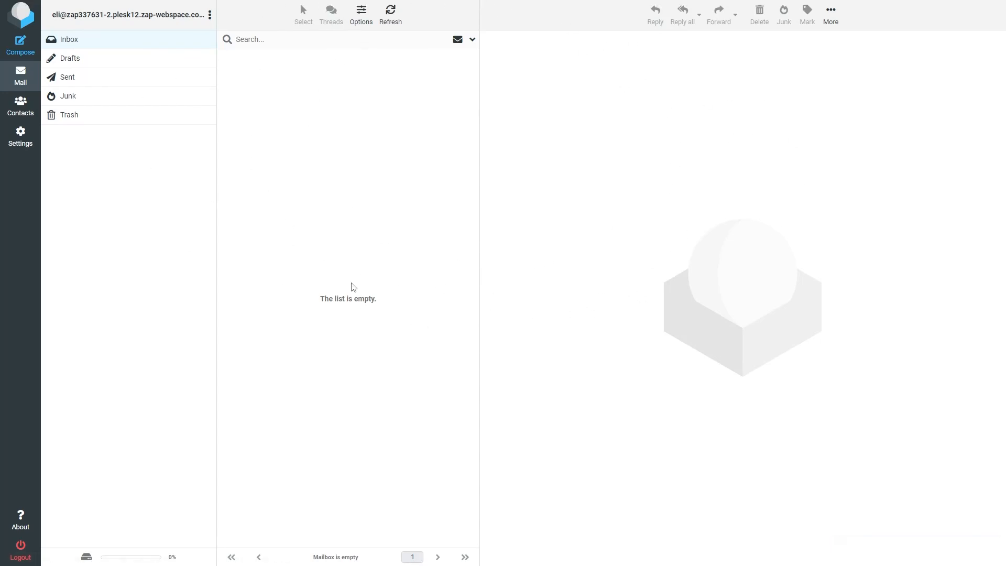